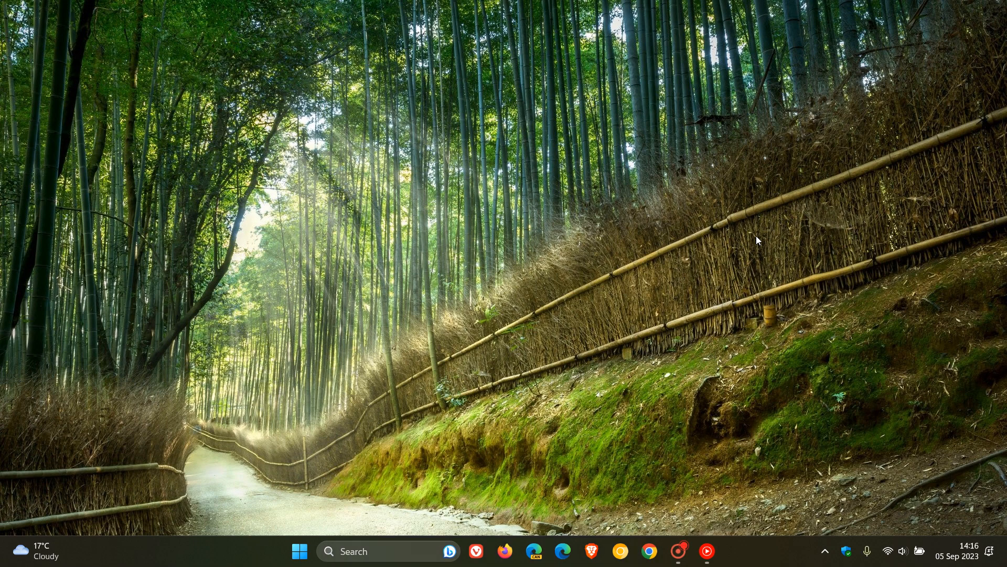
mouse_move(703, 305)
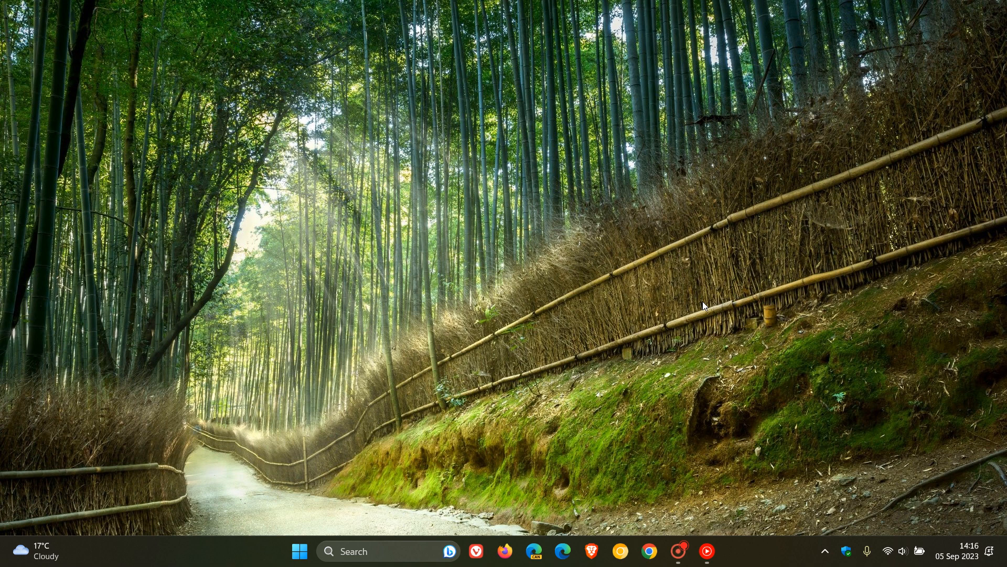
Step: Go to Windows Update in Settings and run Check for updates
left_click(300, 552)
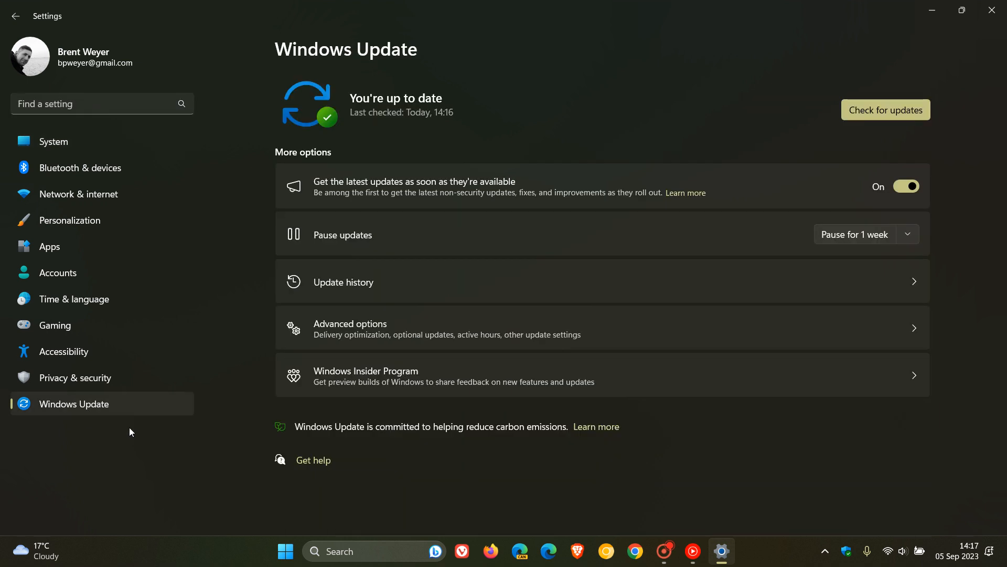
mouse_move(695, 90)
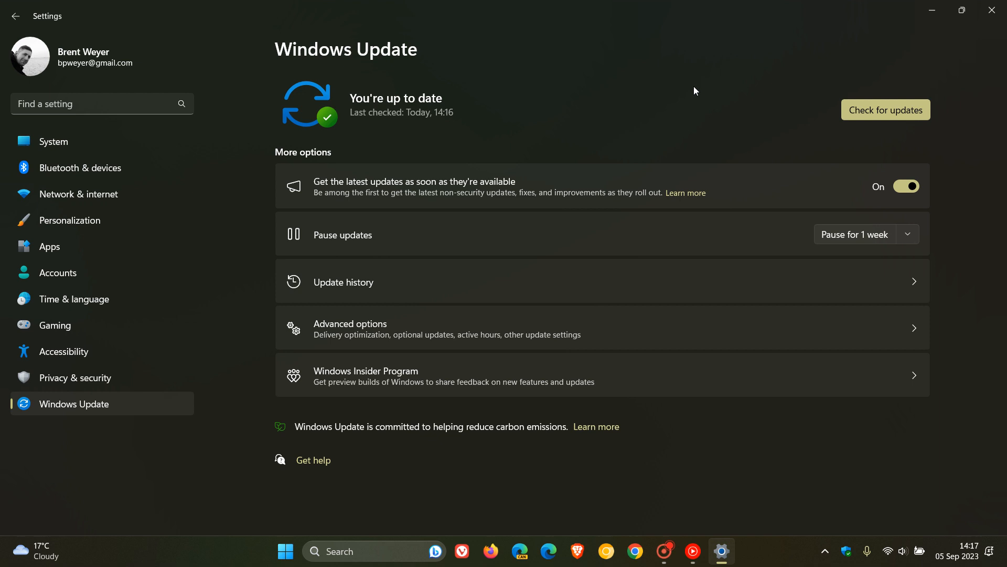
mouse_move(687, 119)
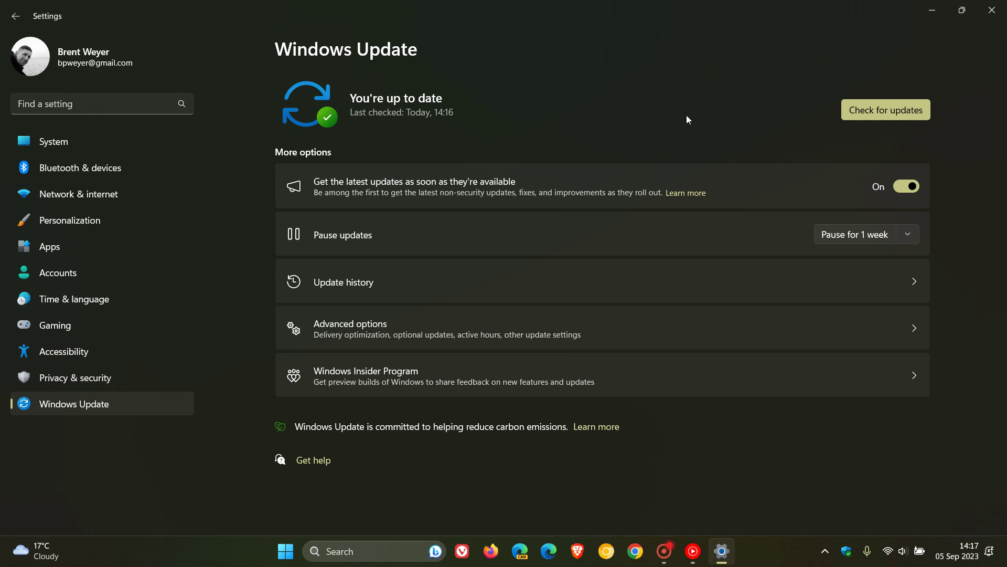
left_click(886, 110)
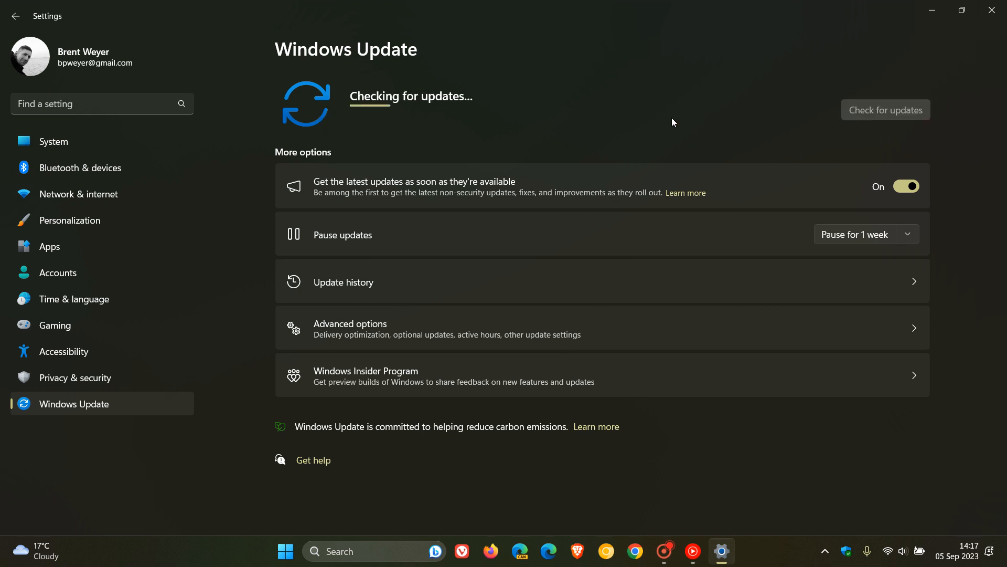
mouse_move(706, 103)
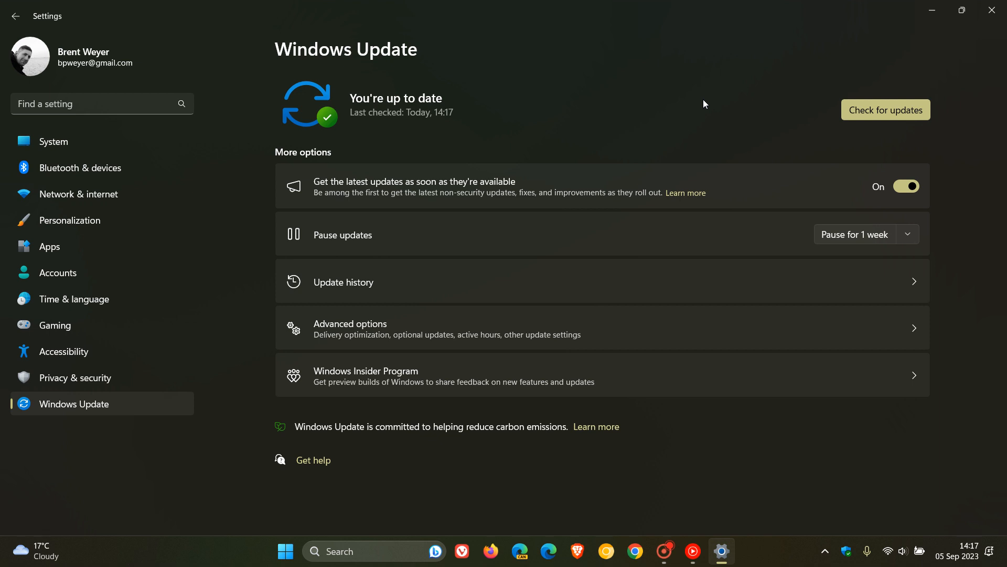
mouse_move(917, 241)
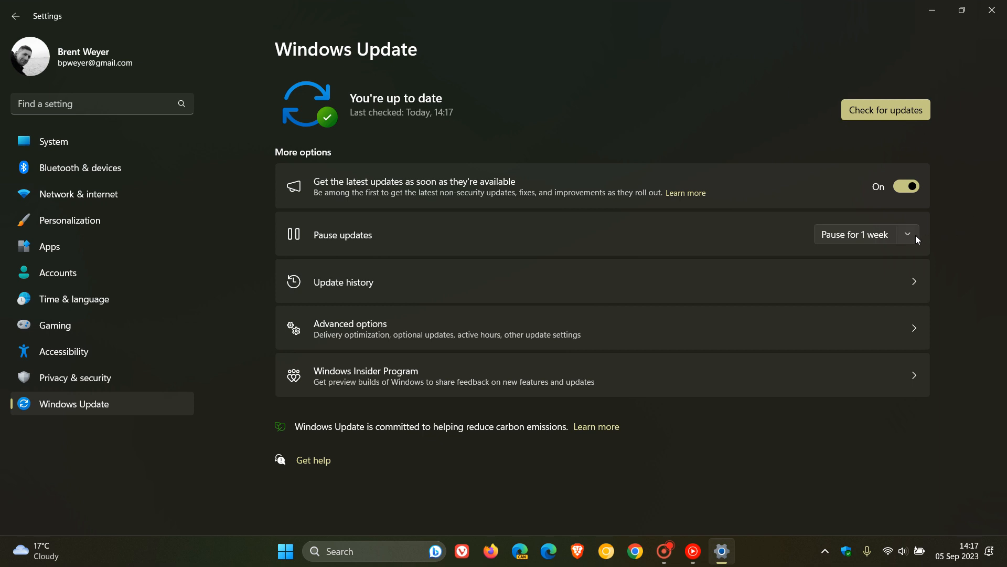
left_click(907, 233)
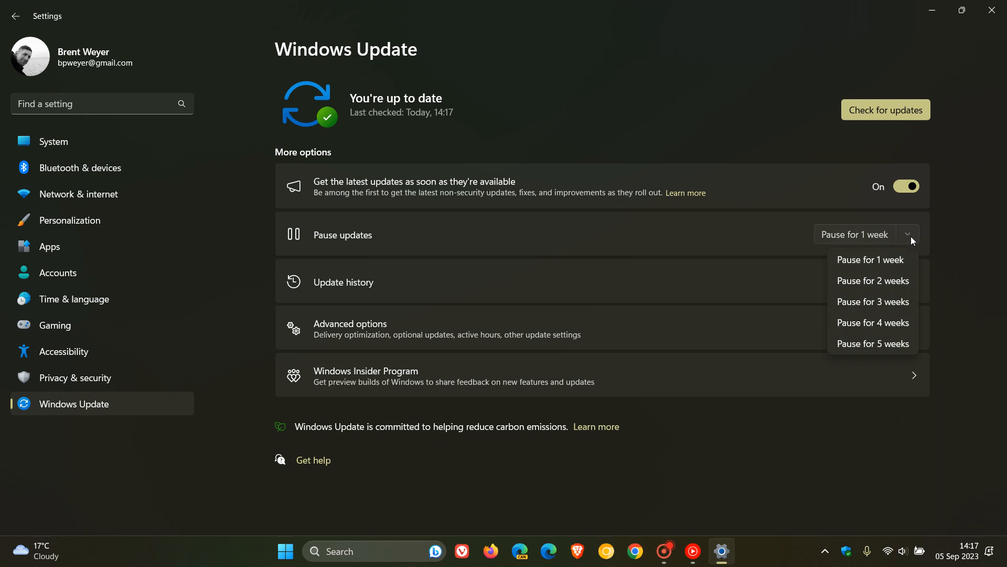
mouse_move(892, 312)
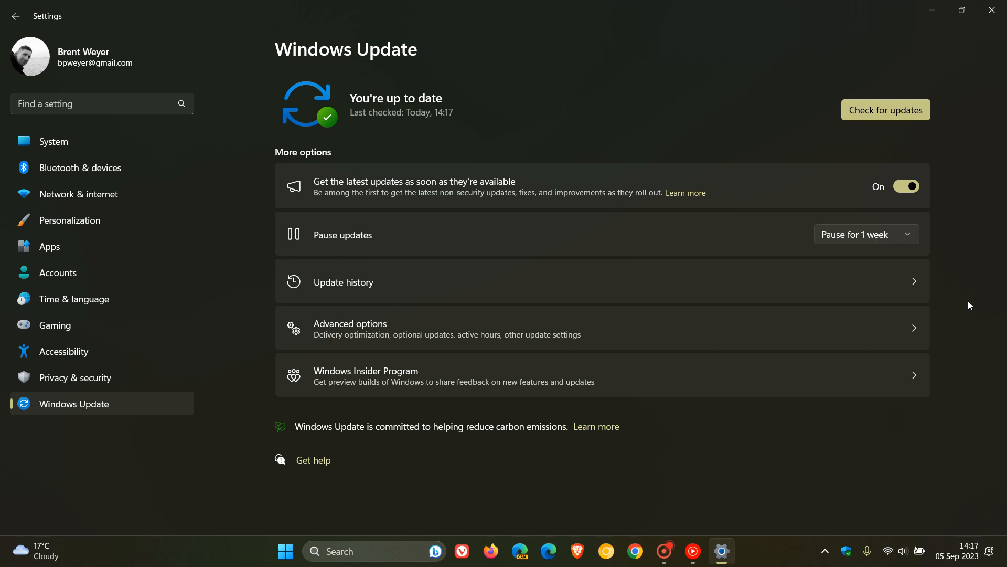
mouse_move(886, 243)
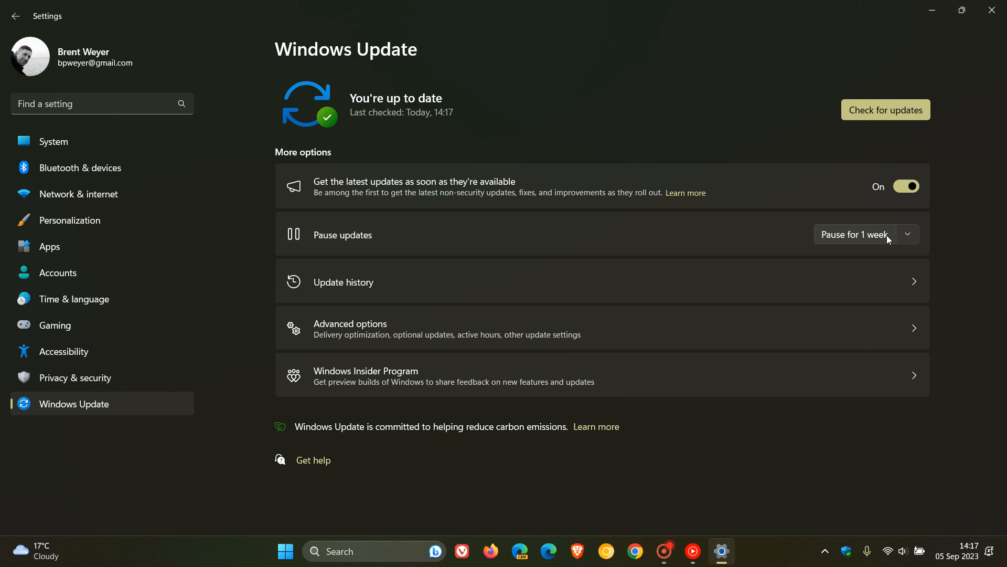
mouse_move(824, 244)
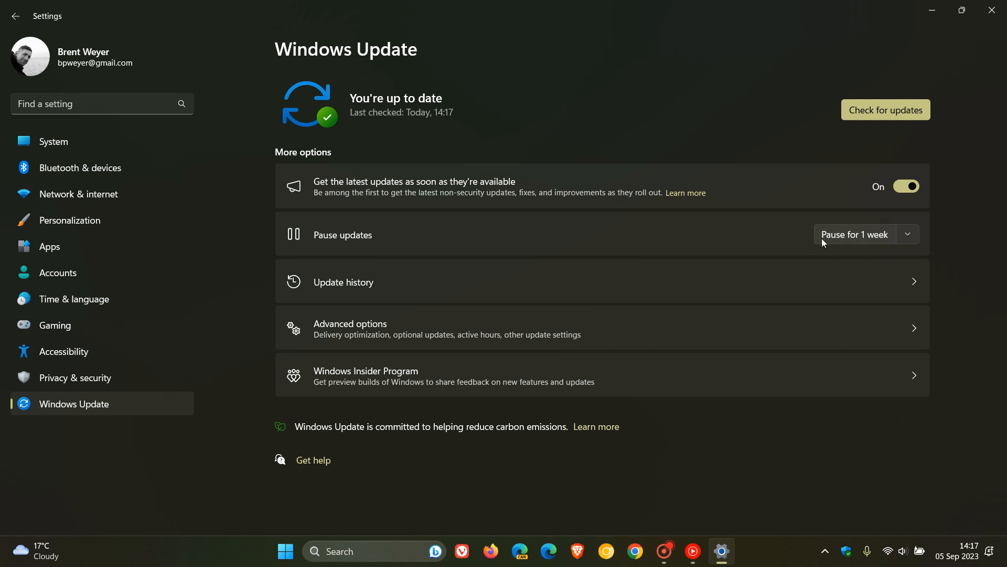
mouse_move(976, 331)
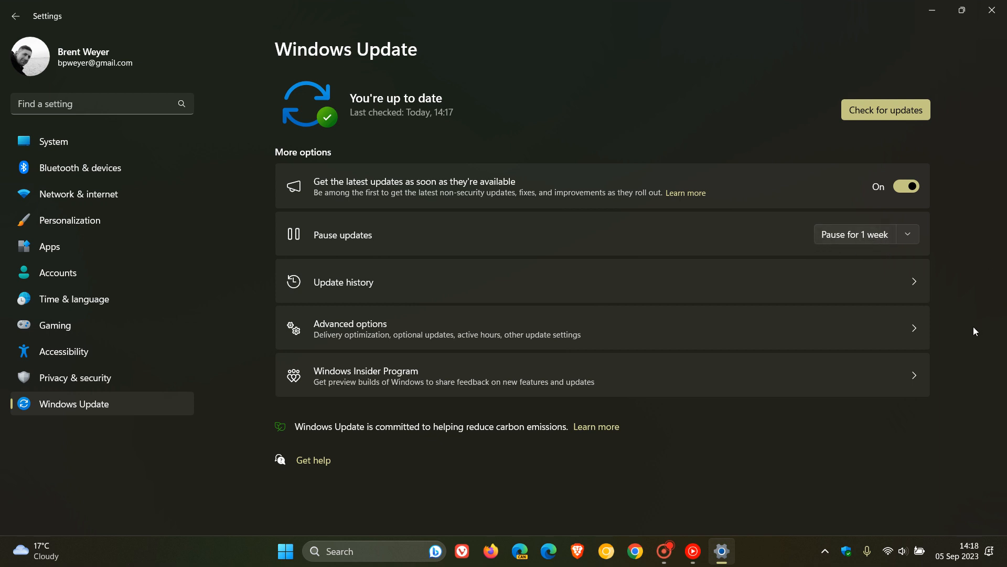
mouse_move(968, 333)
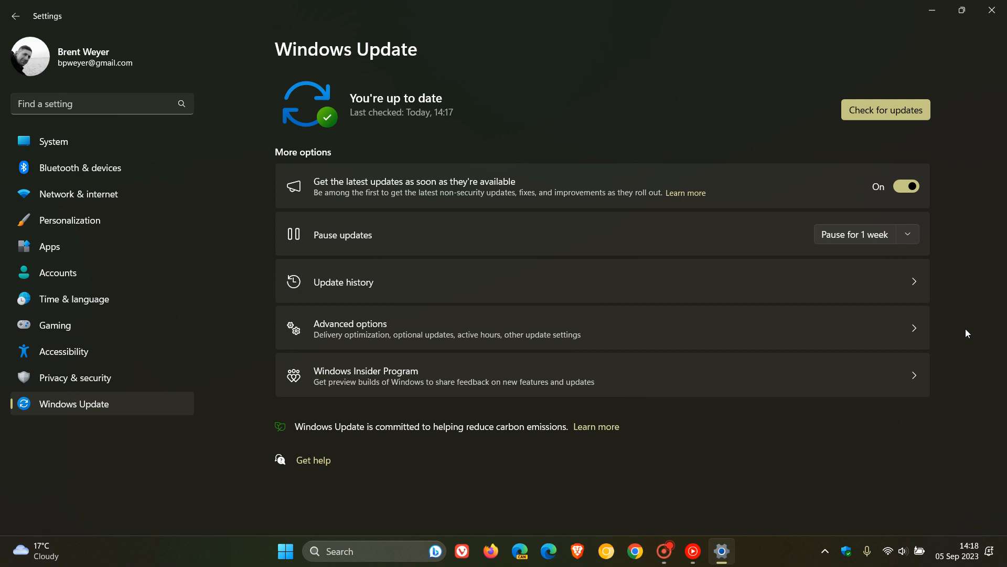
mouse_move(533, 365)
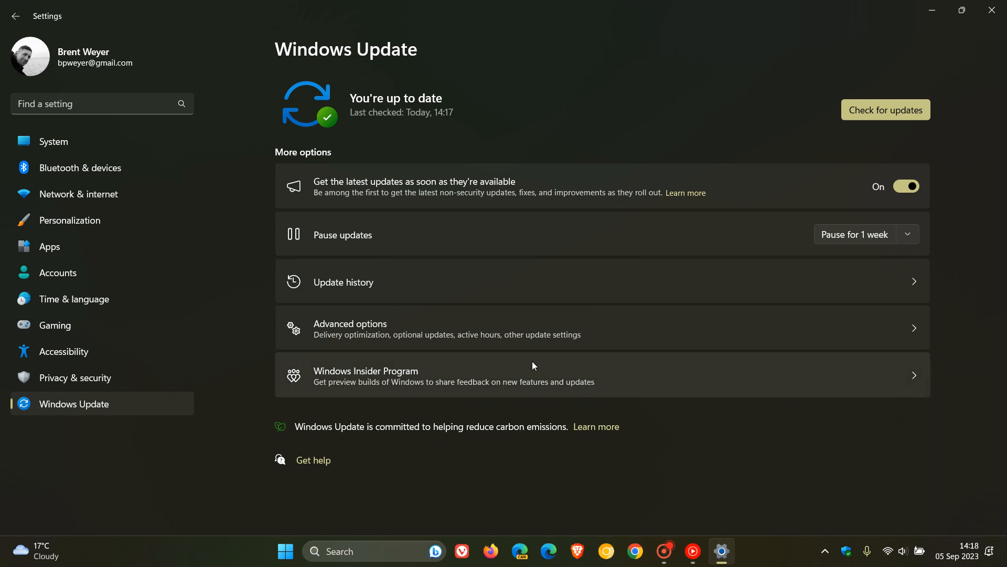
Step: Open Update history from the Windows Update page
left_click(344, 282)
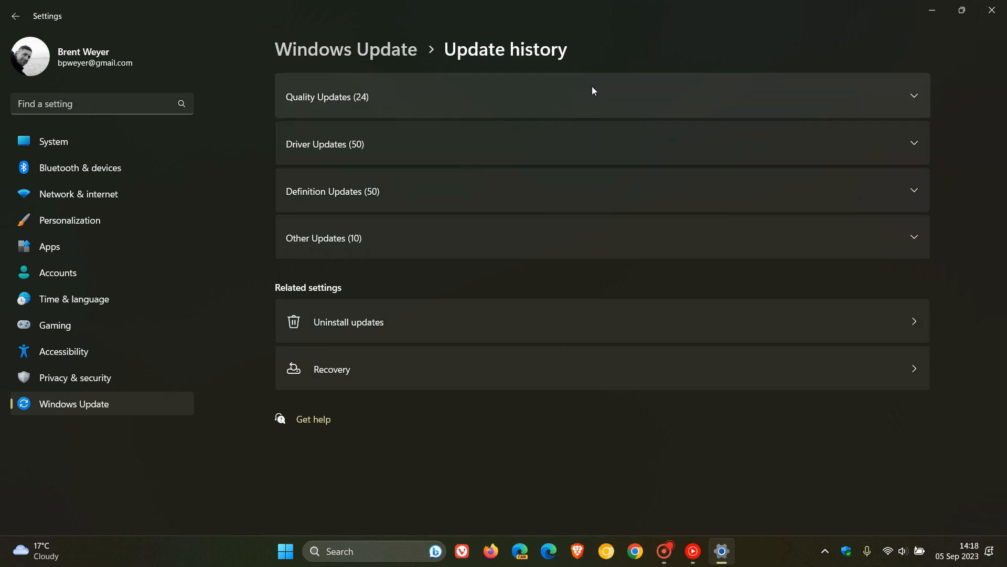
mouse_move(687, 250)
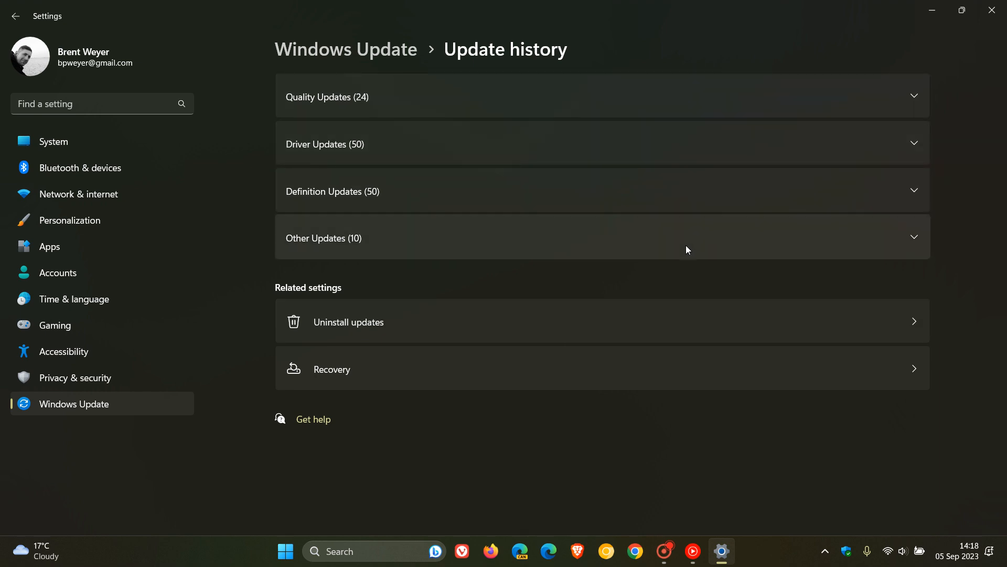
mouse_move(580, 103)
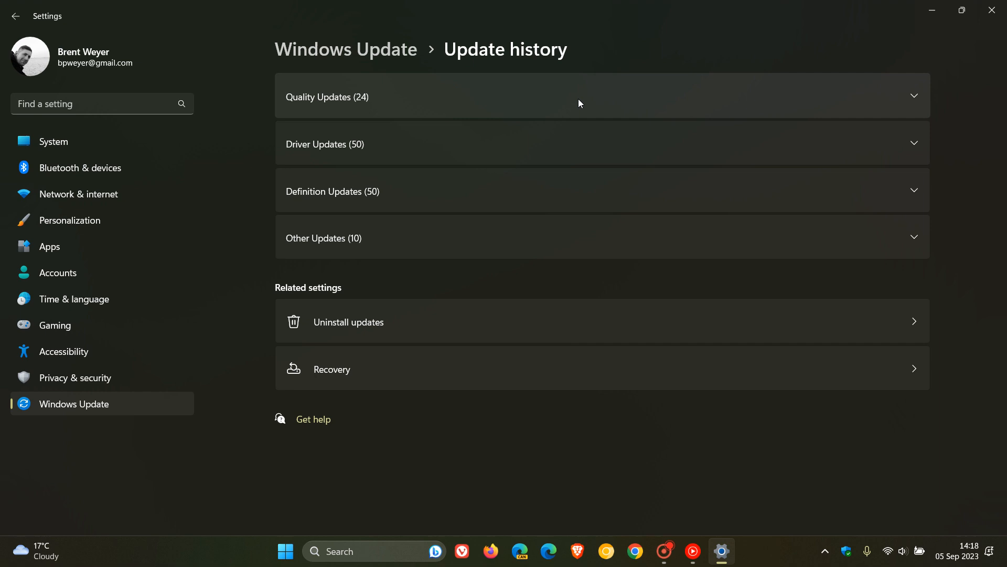
mouse_move(741, 452)
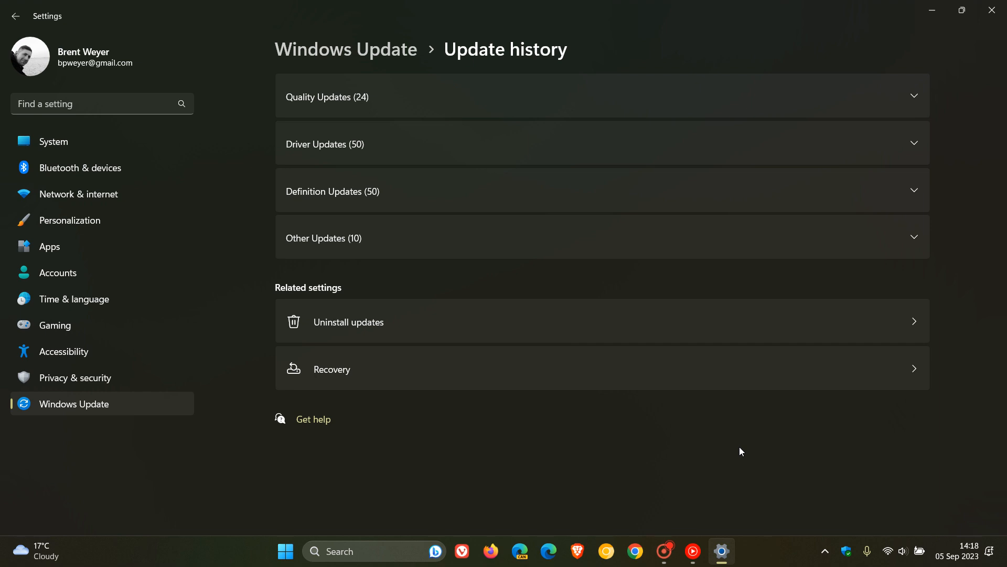
mouse_move(602, 96)
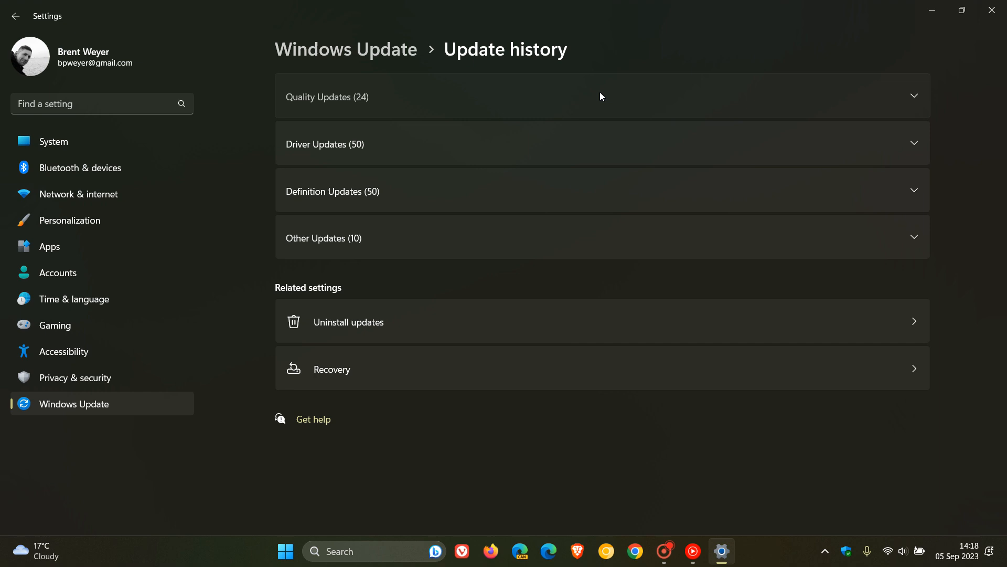
left_click(602, 96)
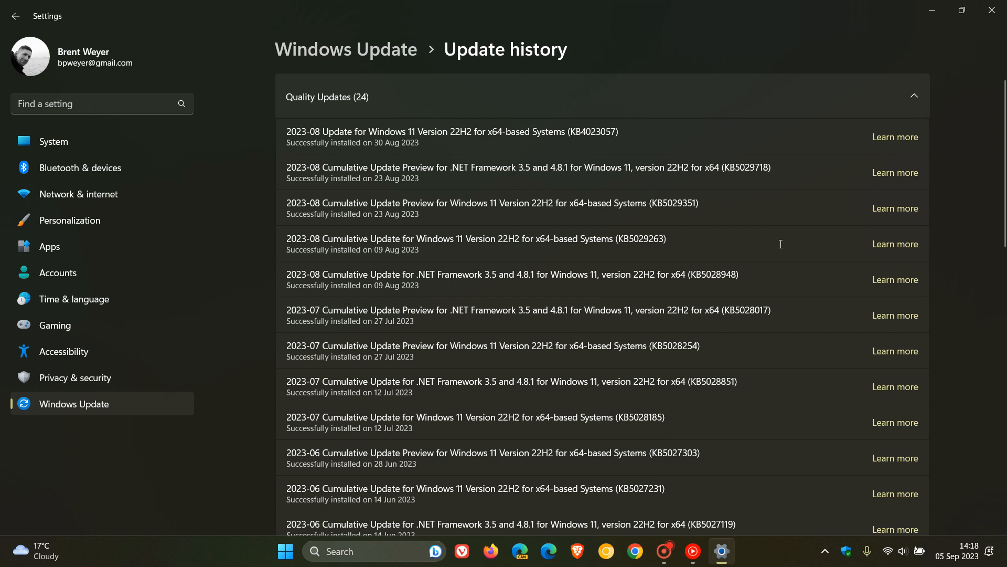
mouse_move(775, 242)
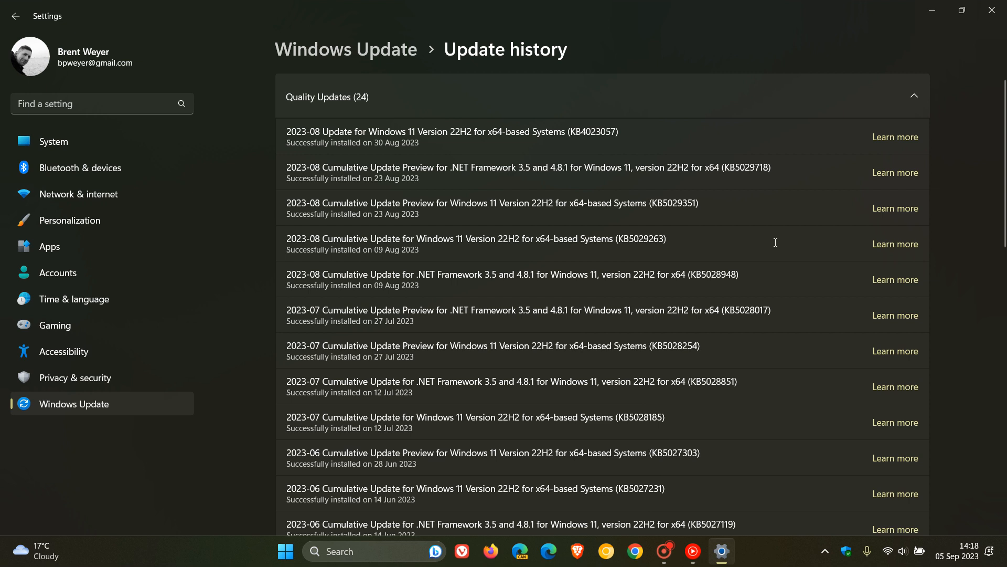
mouse_move(536, 261)
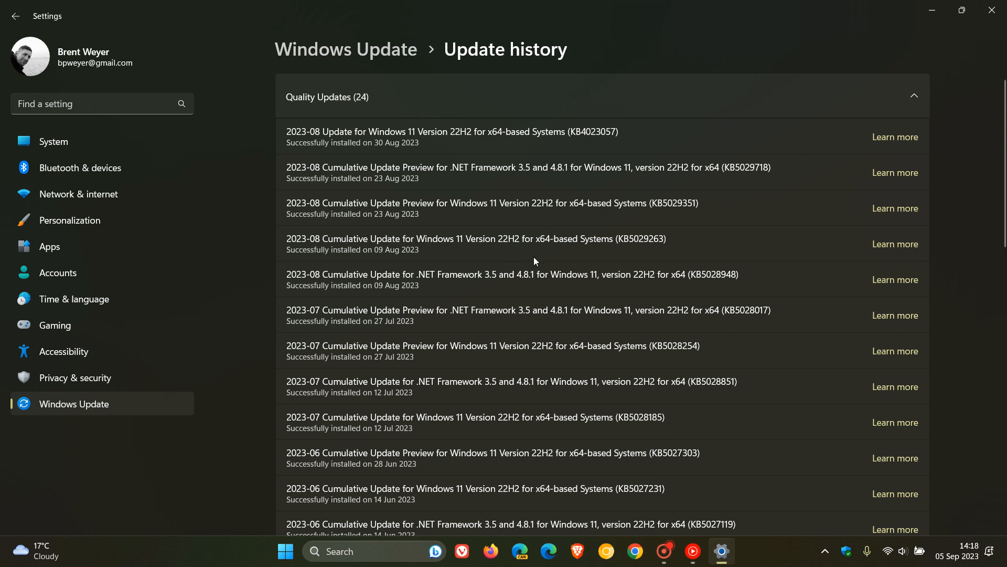
mouse_move(360, 244)
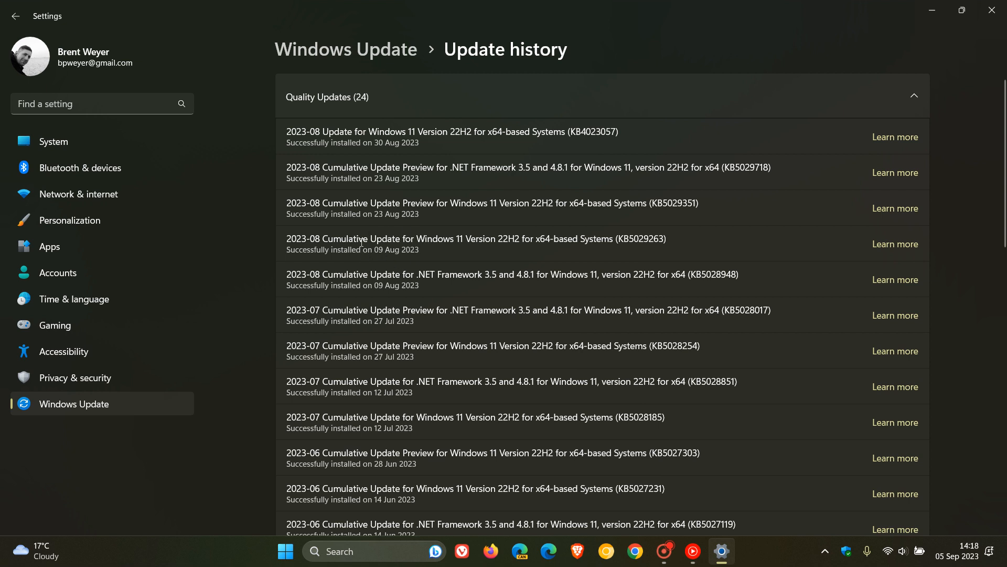
mouse_move(393, 250)
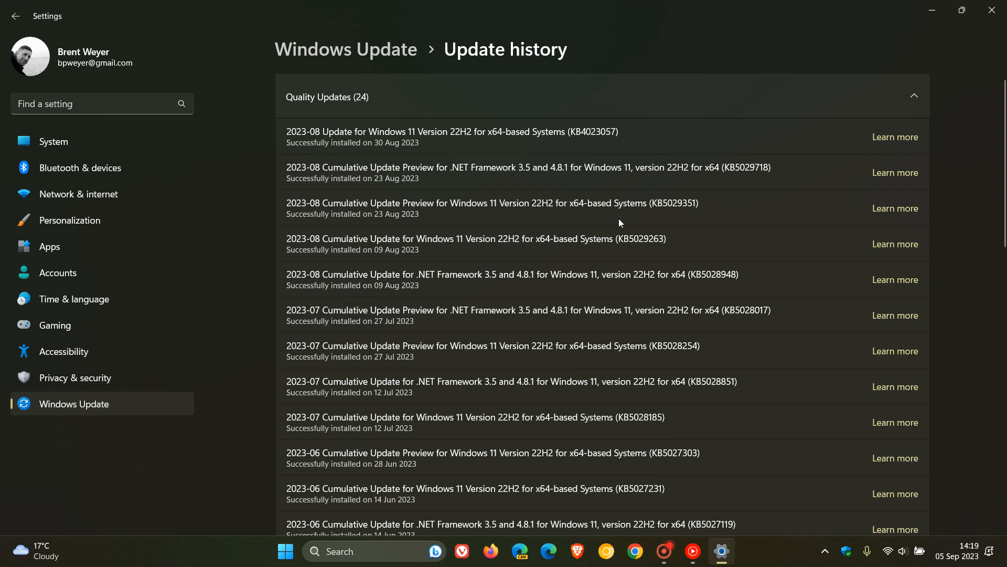
mouse_move(649, 255)
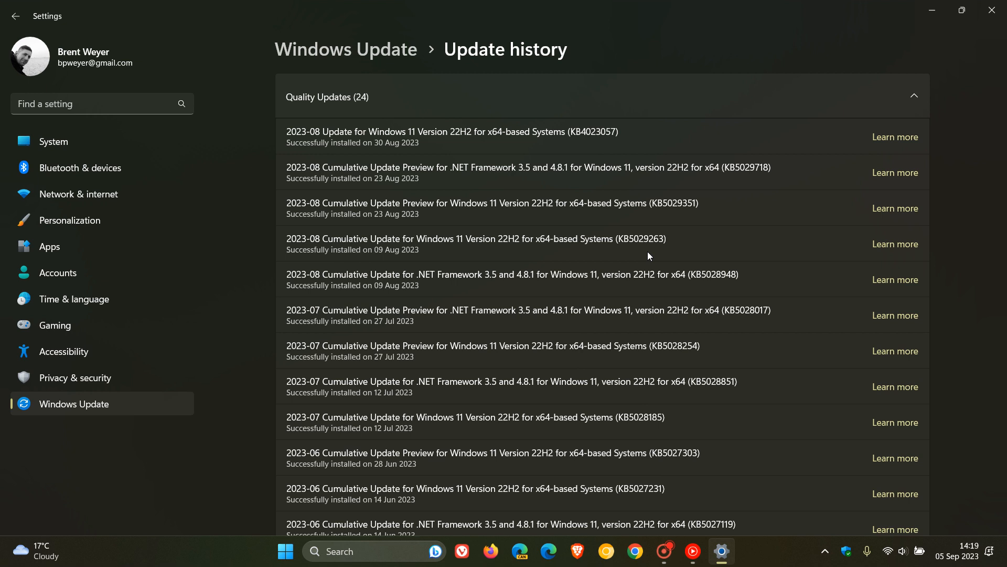
mouse_move(676, 260)
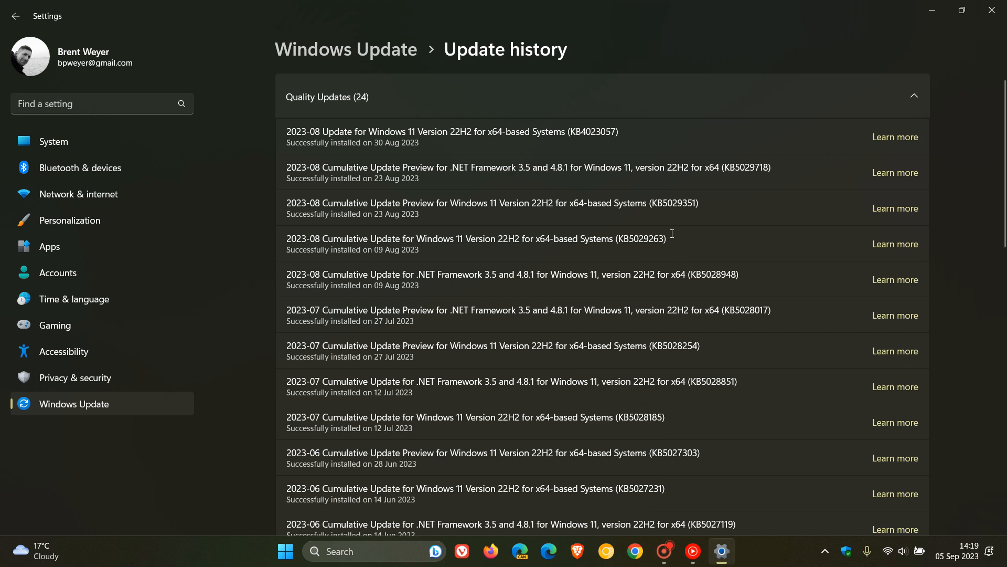
mouse_move(658, 264)
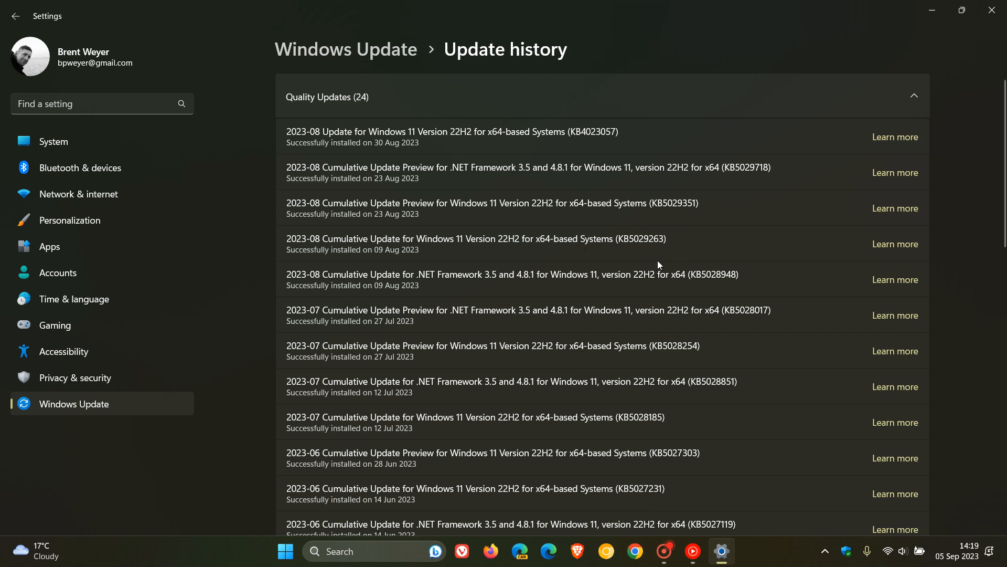
mouse_move(684, 242)
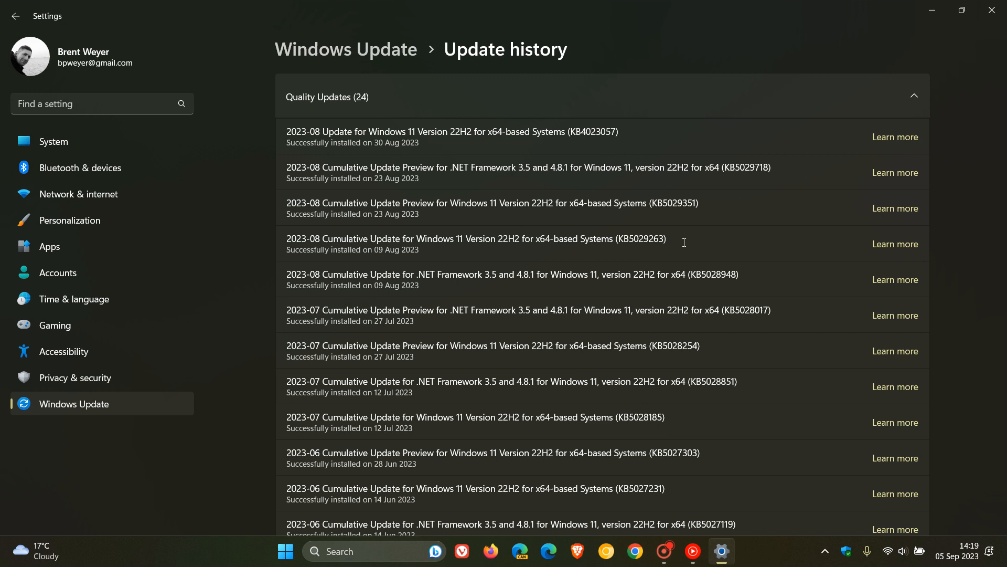
mouse_move(745, 214)
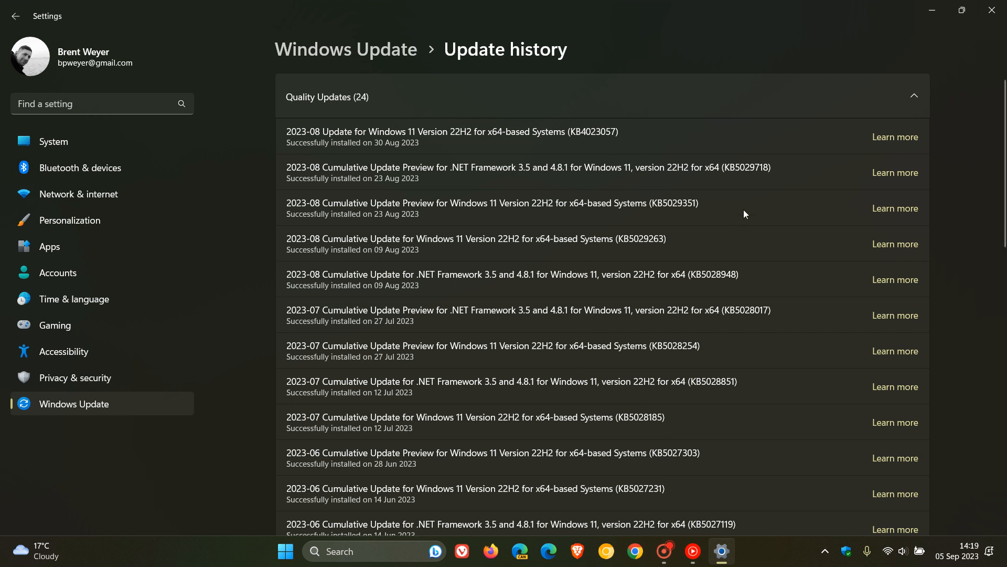
mouse_move(362, 207)
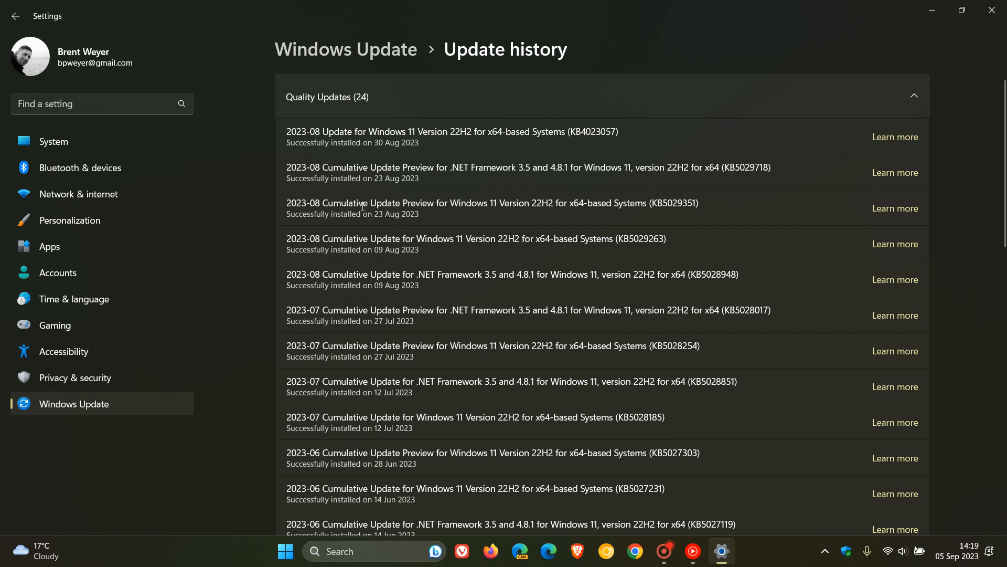
mouse_move(632, 199)
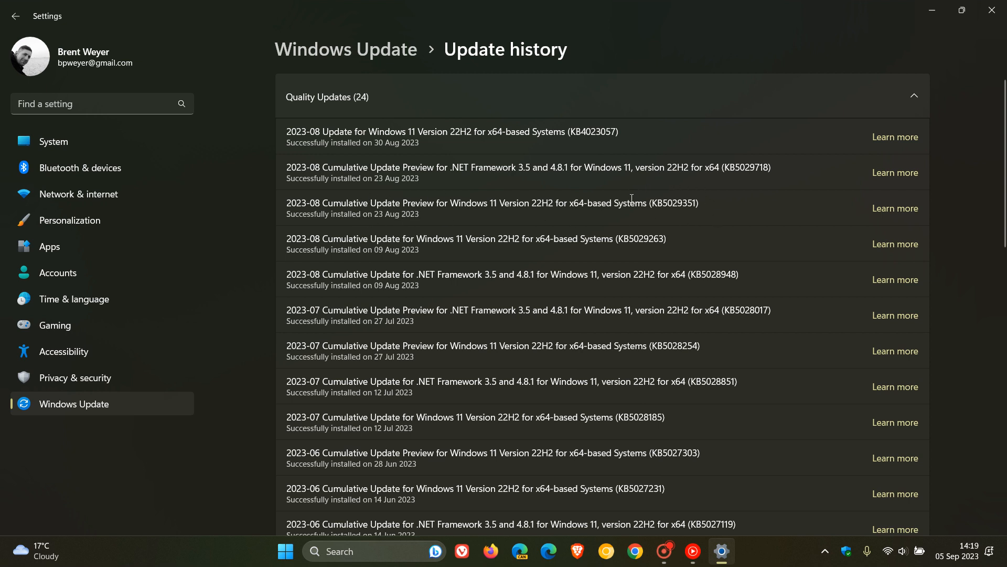
mouse_move(638, 188)
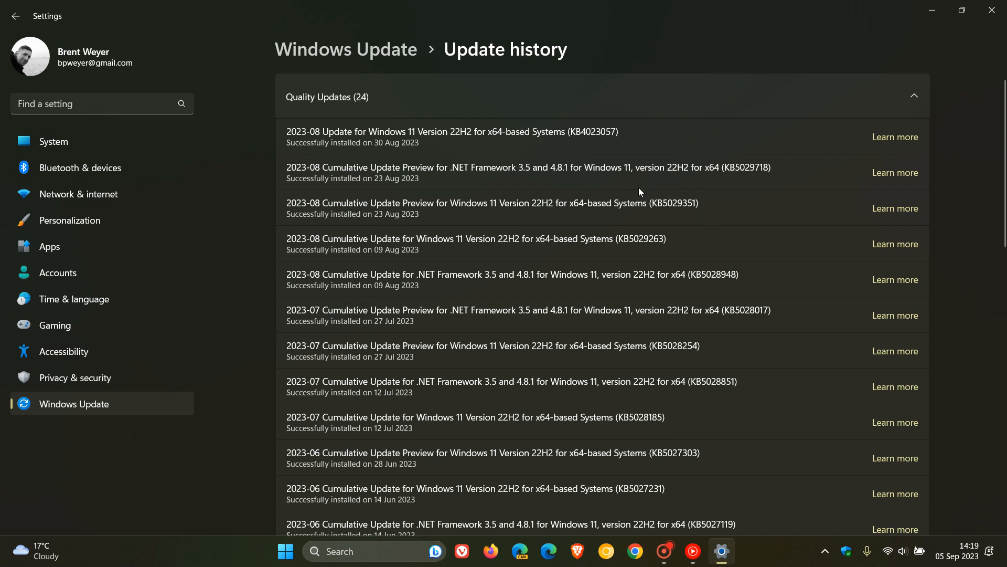
mouse_move(724, 207)
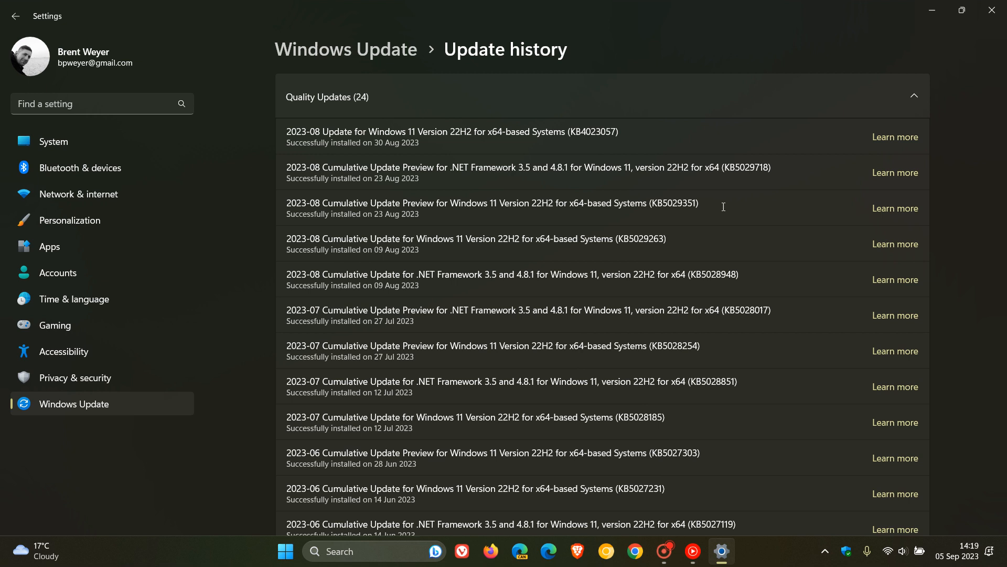
mouse_move(726, 195)
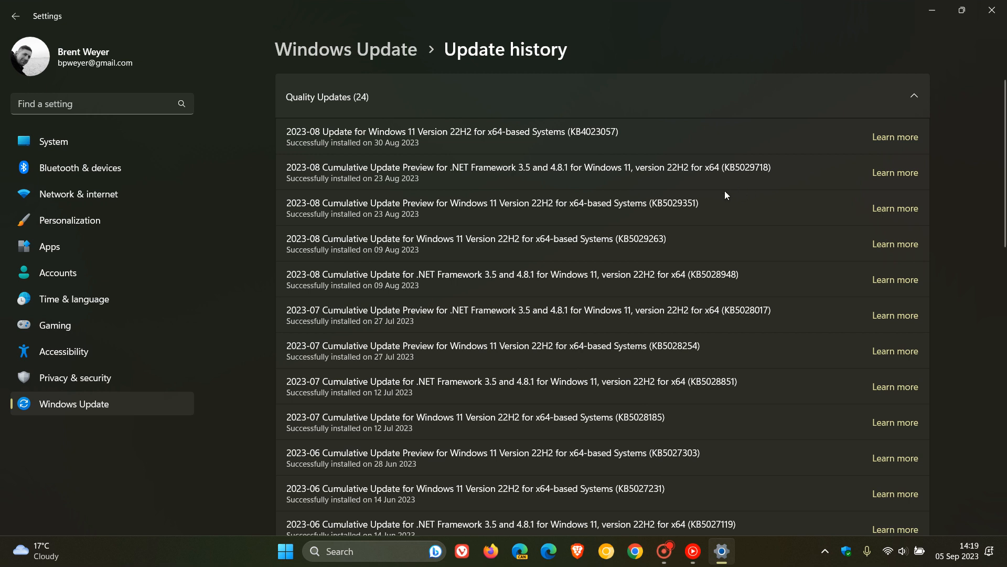
mouse_move(737, 199)
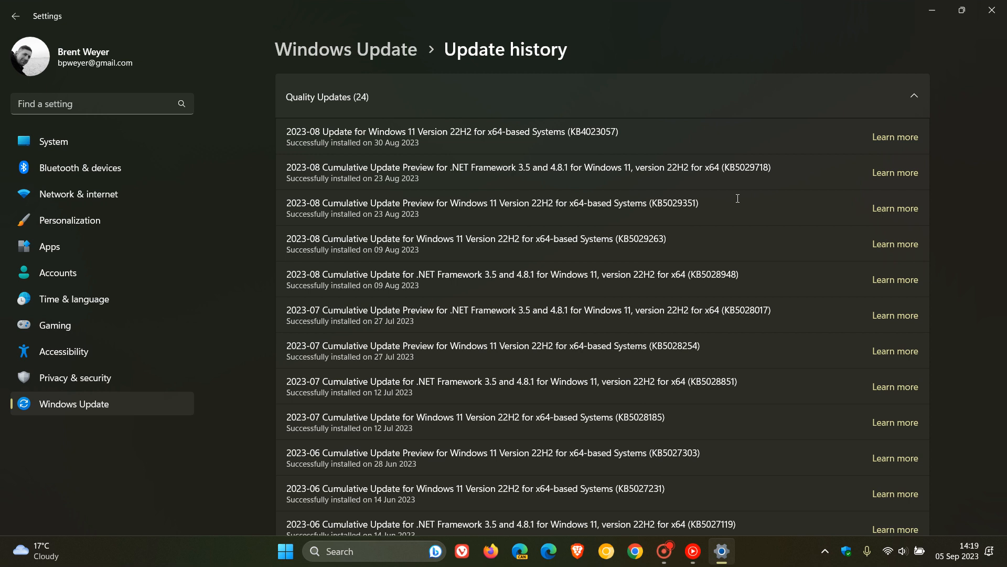
mouse_move(726, 218)
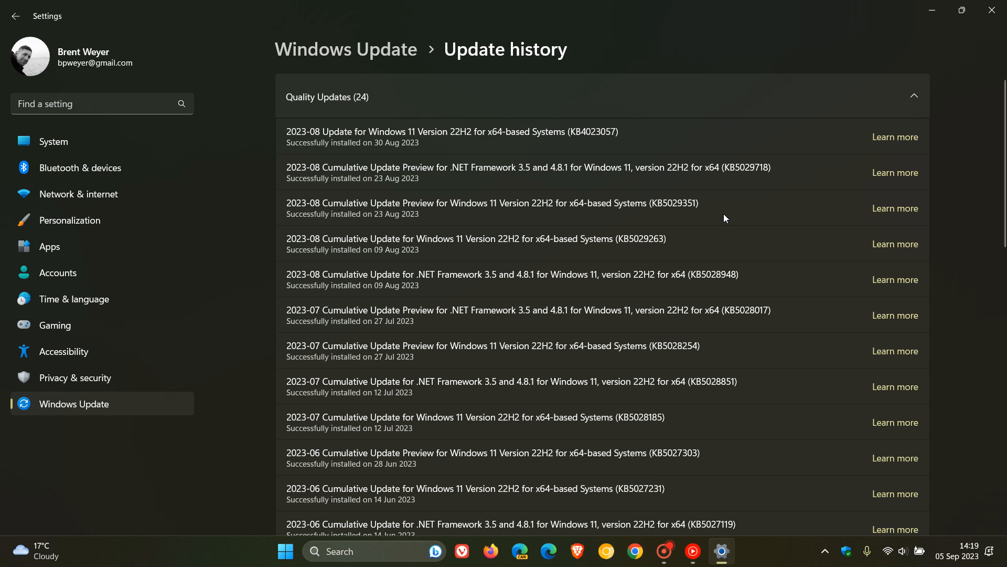
mouse_move(733, 202)
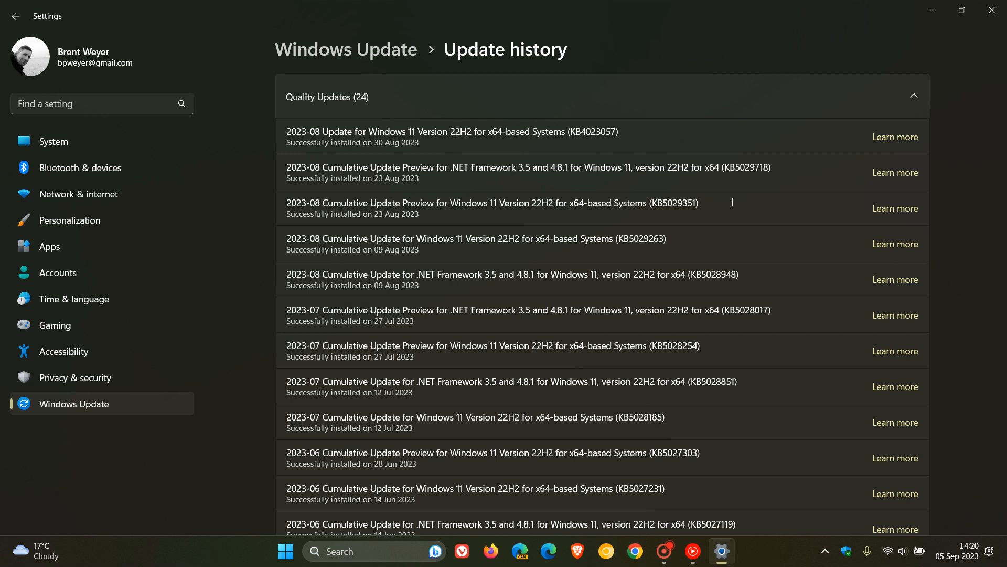
mouse_move(731, 200)
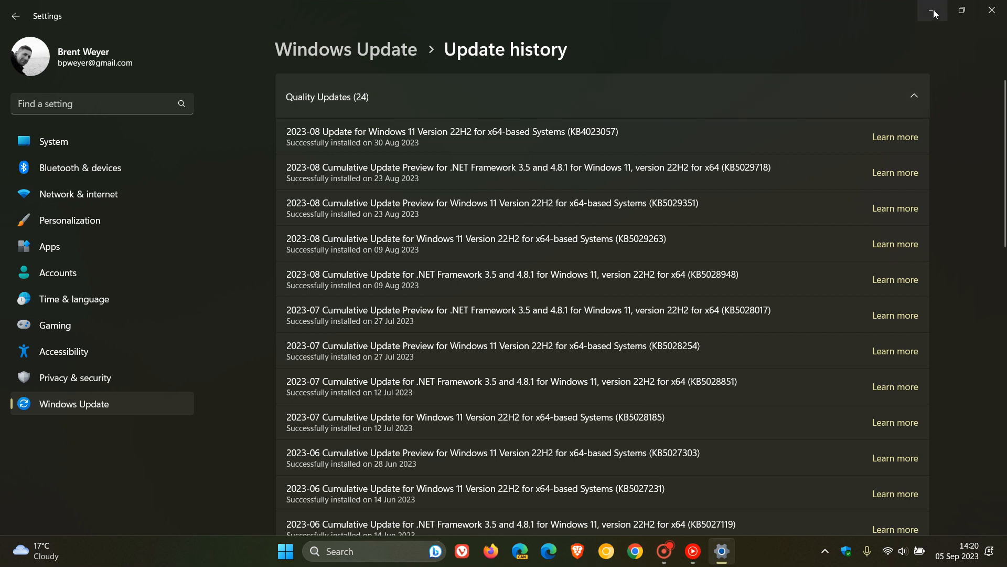
Step: Minimize the Settings window to show the bamboo wallpaper desktop
left_click(932, 10)
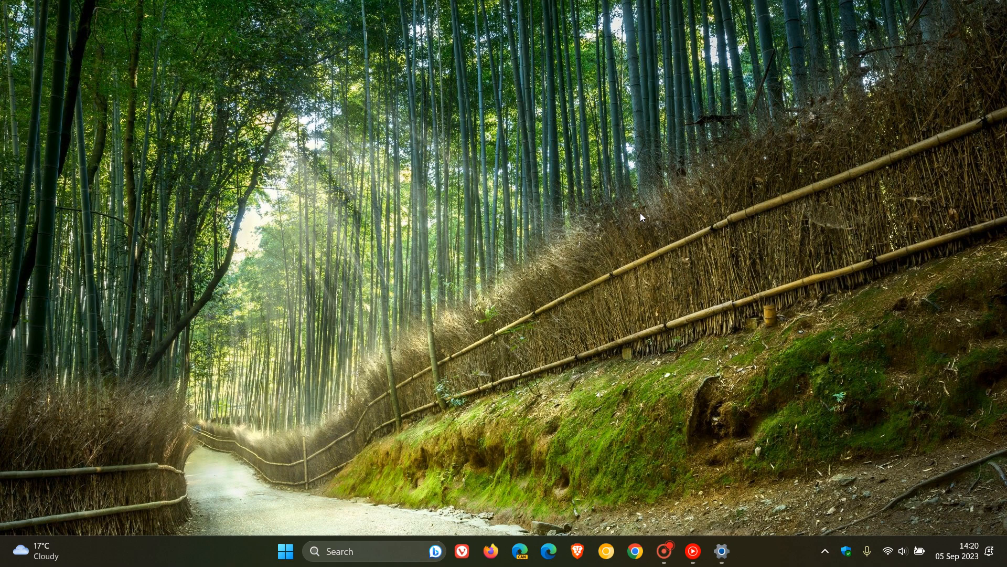
mouse_move(638, 199)
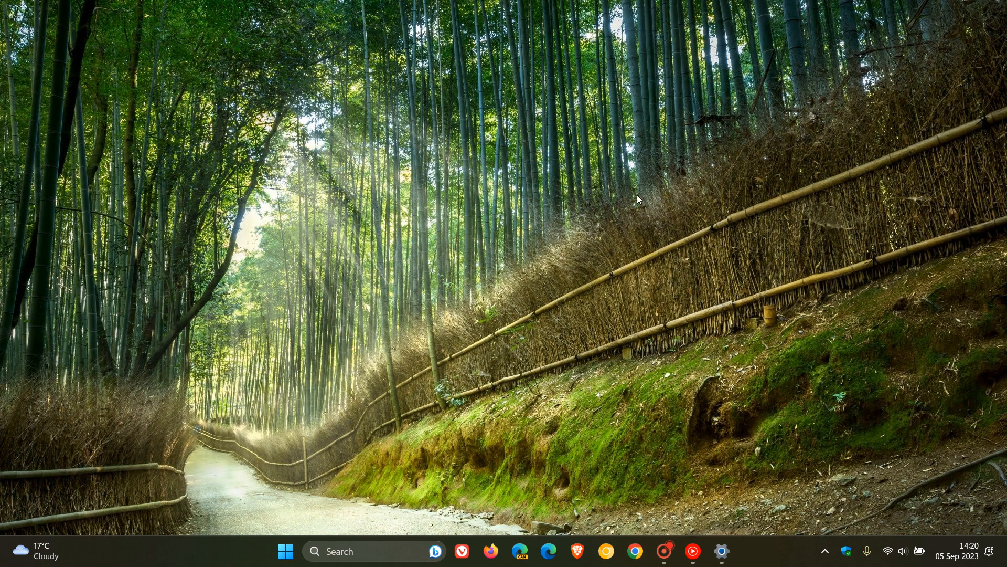
mouse_move(666, 203)
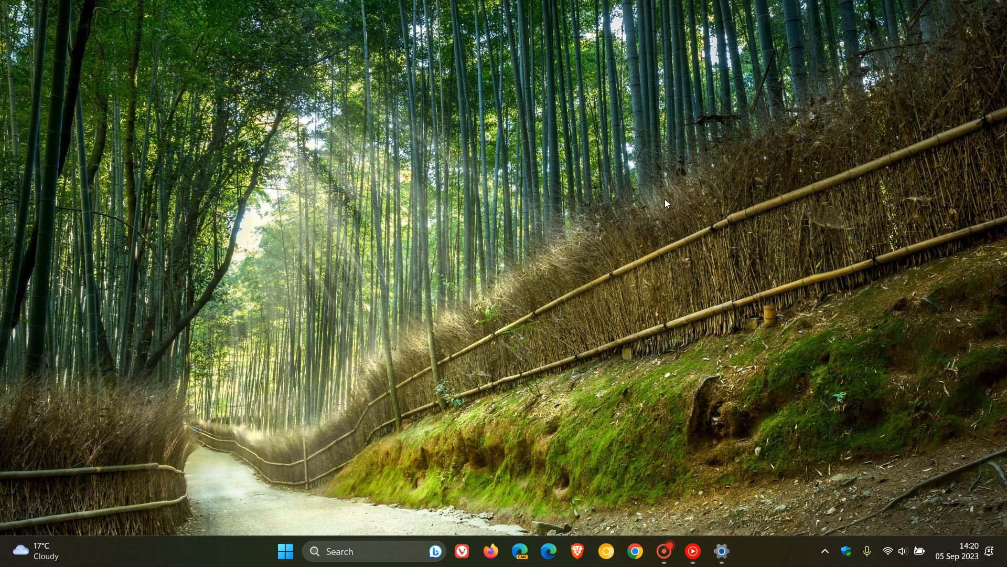
mouse_move(549, 280)
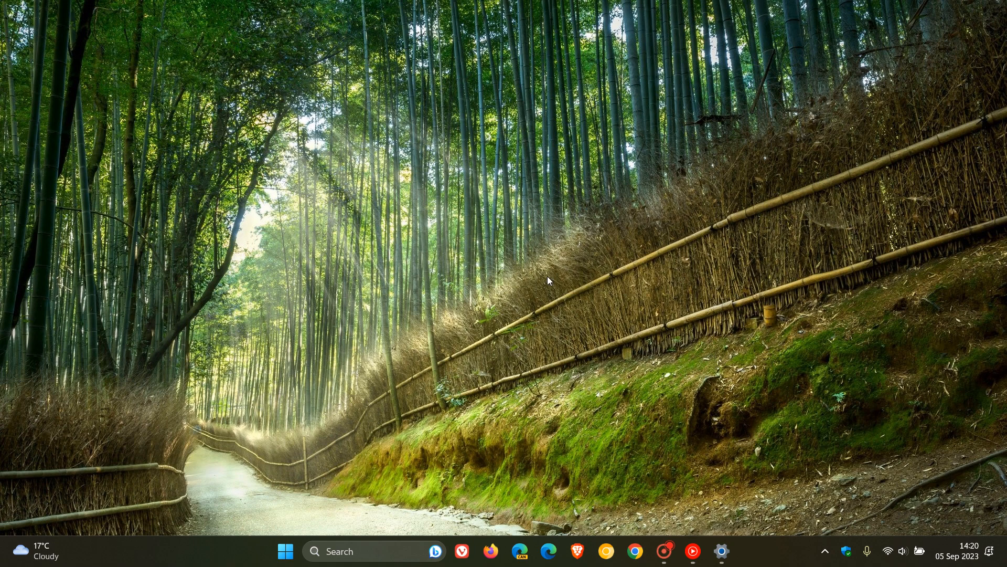
mouse_move(658, 230)
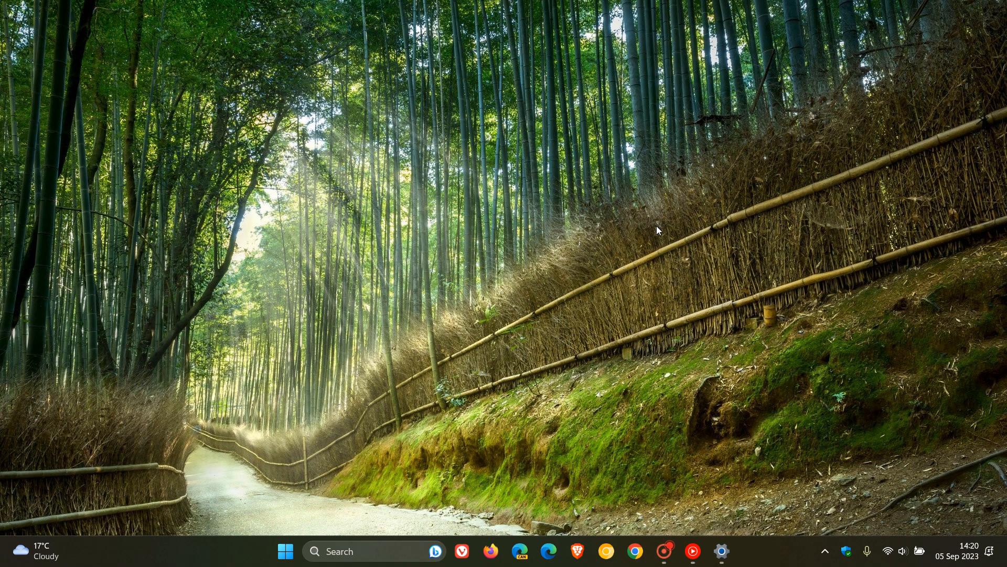
mouse_move(554, 190)
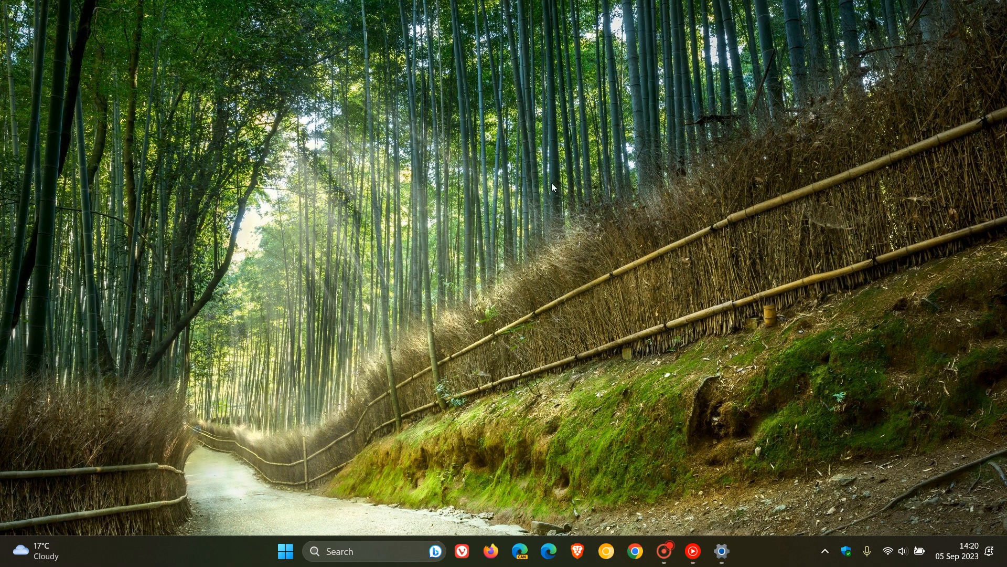
mouse_move(641, 190)
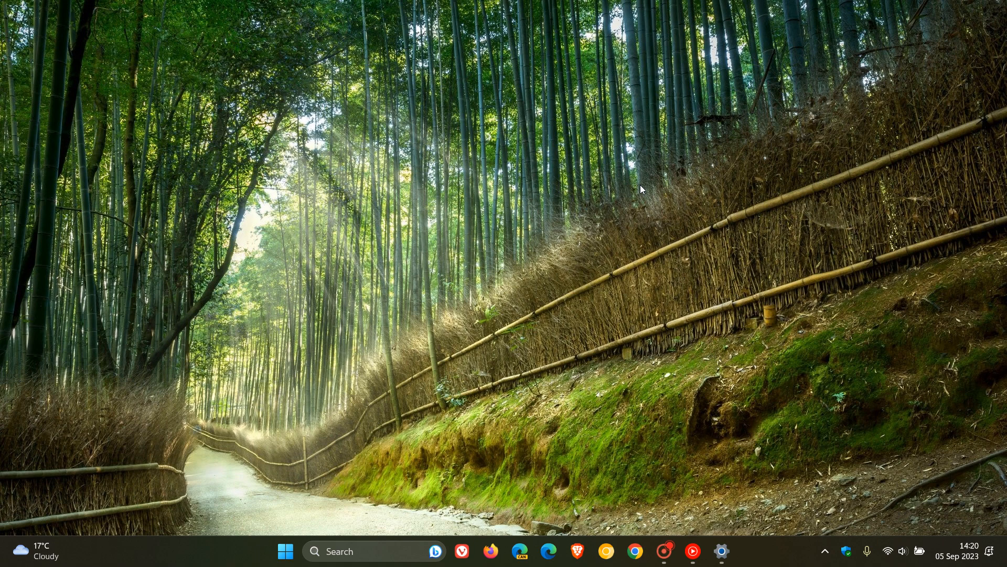
mouse_move(584, 168)
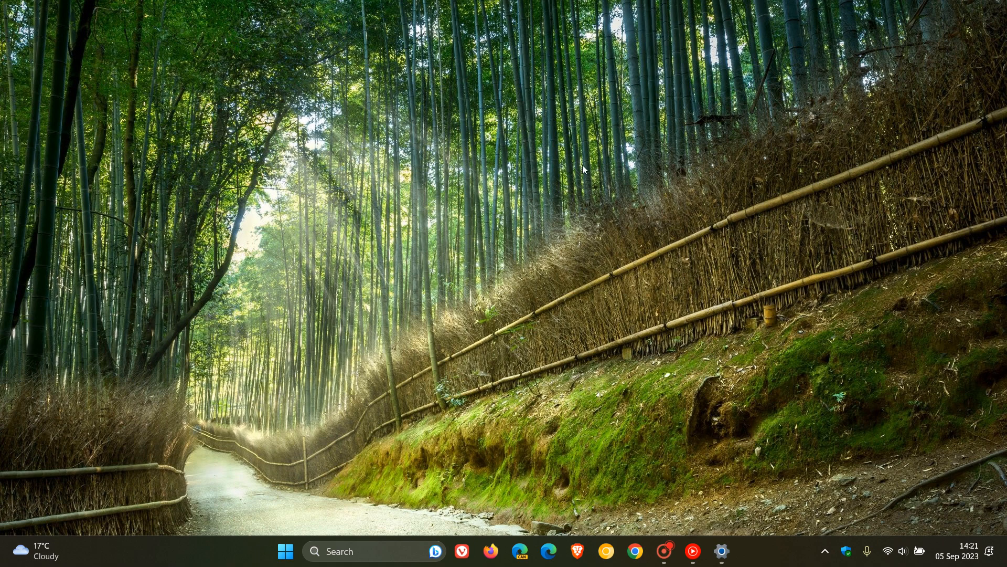